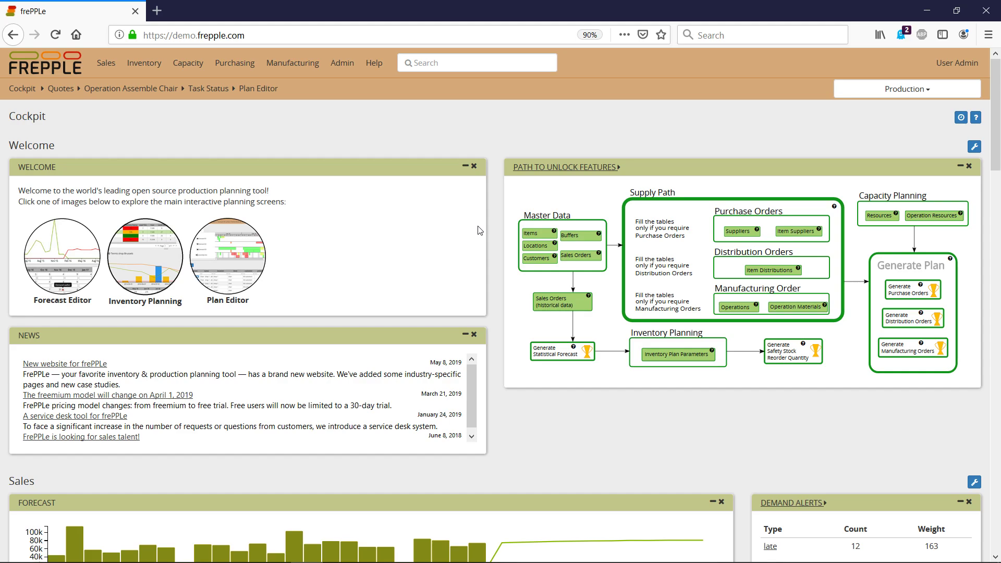
{"action": "mouse_move", "coordinate": [315, 130]}
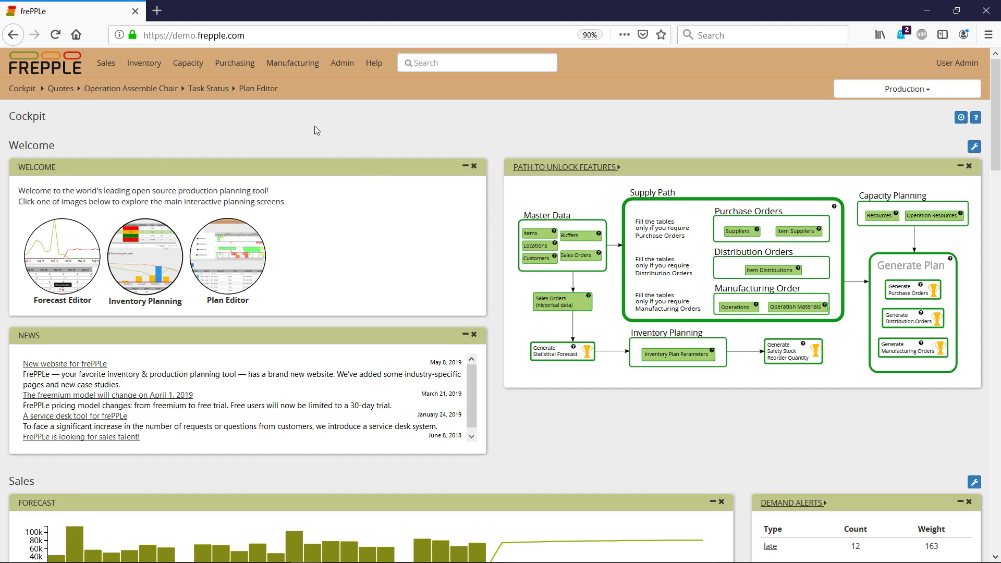
Expand the Manufacturing menu from the Cockpit to list its planning screens
{"action": "left_click", "coordinate": [292, 63]}
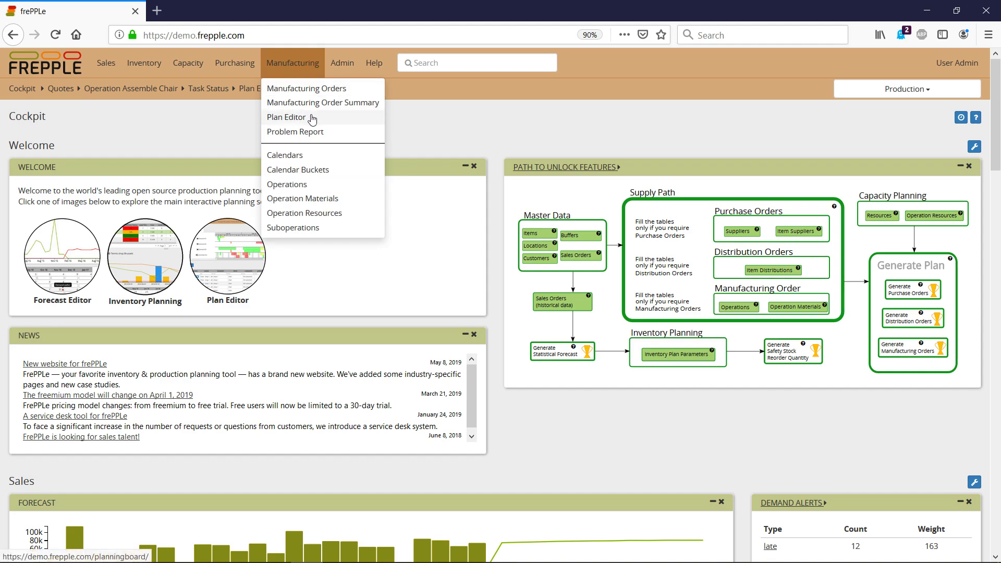
Show the Plan Editor with saw chair leg manufacturing order 890 selected on the saw row
{"action": "left_click", "coordinate": [286, 117]}
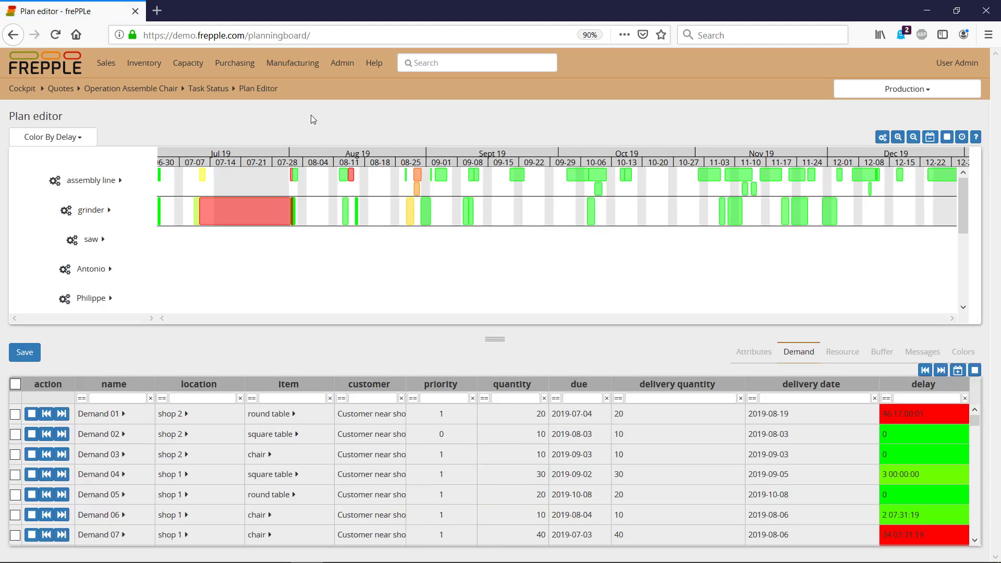
{"action": "mouse_move", "coordinate": [644, 240]}
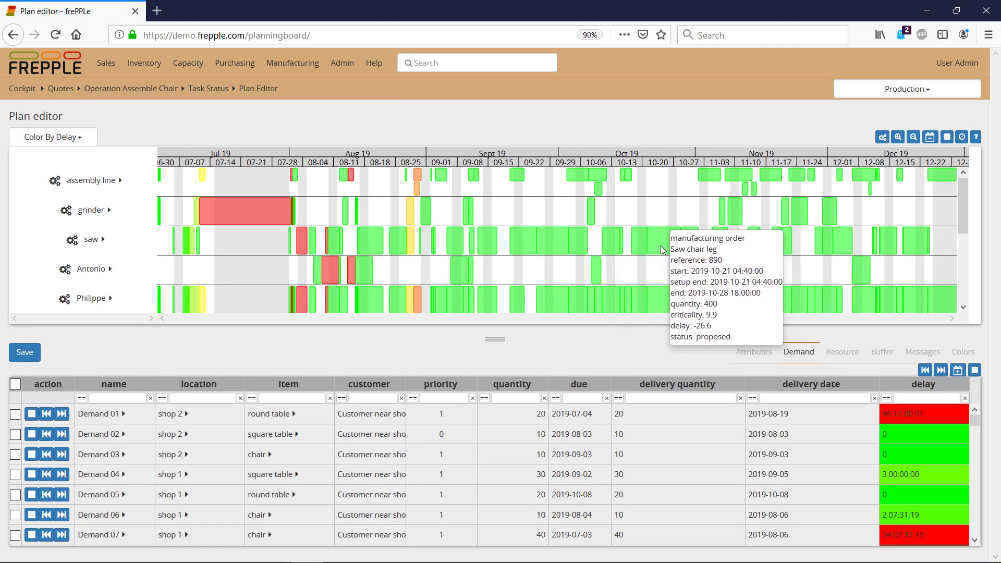
{"action": "left_click", "coordinate": [636, 241]}
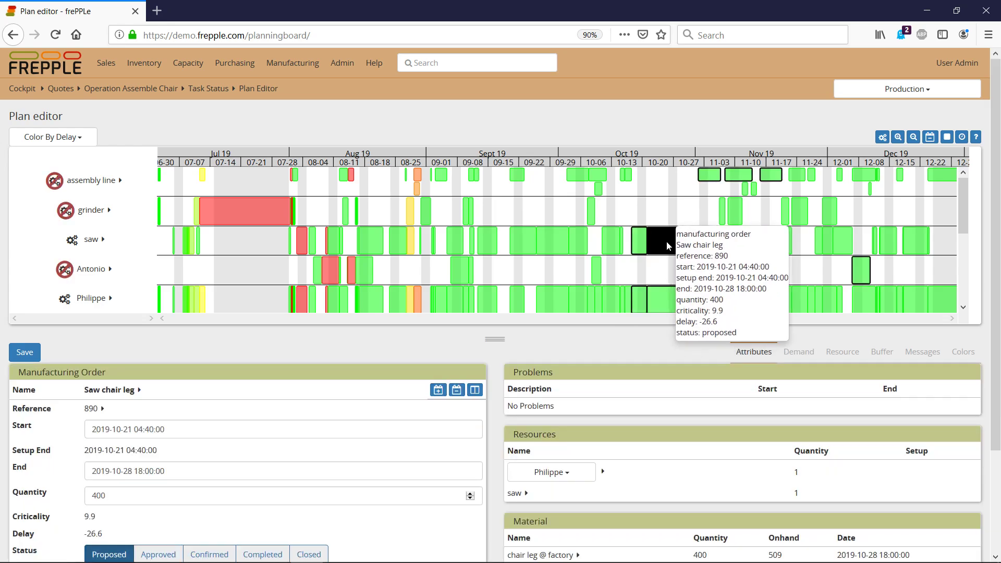
{"action": "mouse_move", "coordinate": [118, 242]}
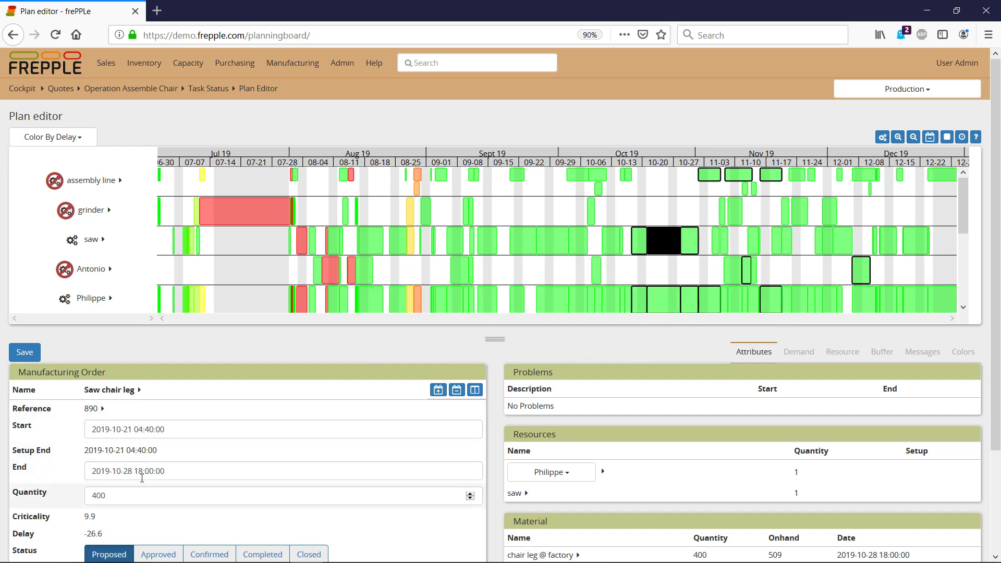
{"action": "mouse_move", "coordinate": [644, 349]}
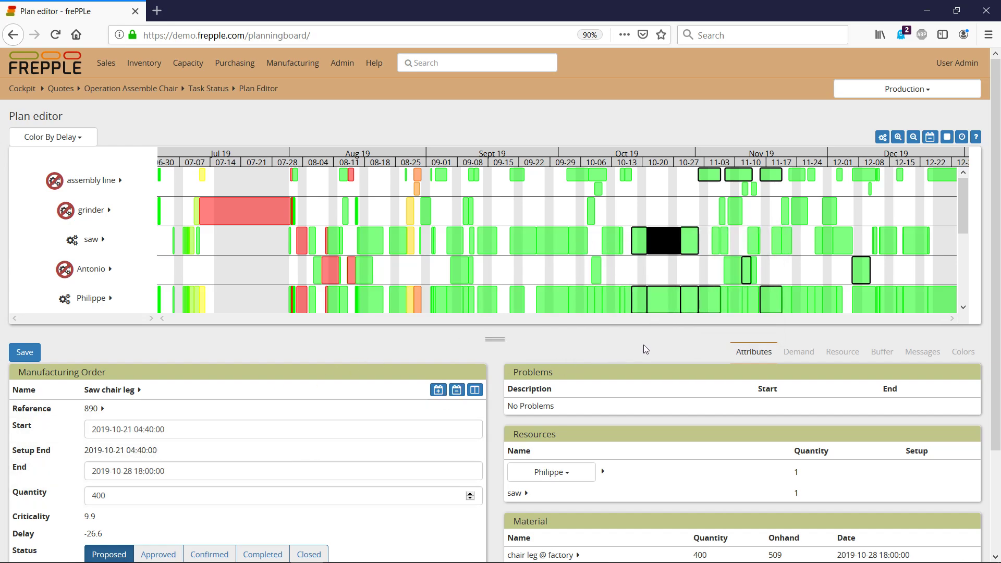
{"action": "mouse_move", "coordinate": [664, 241]}
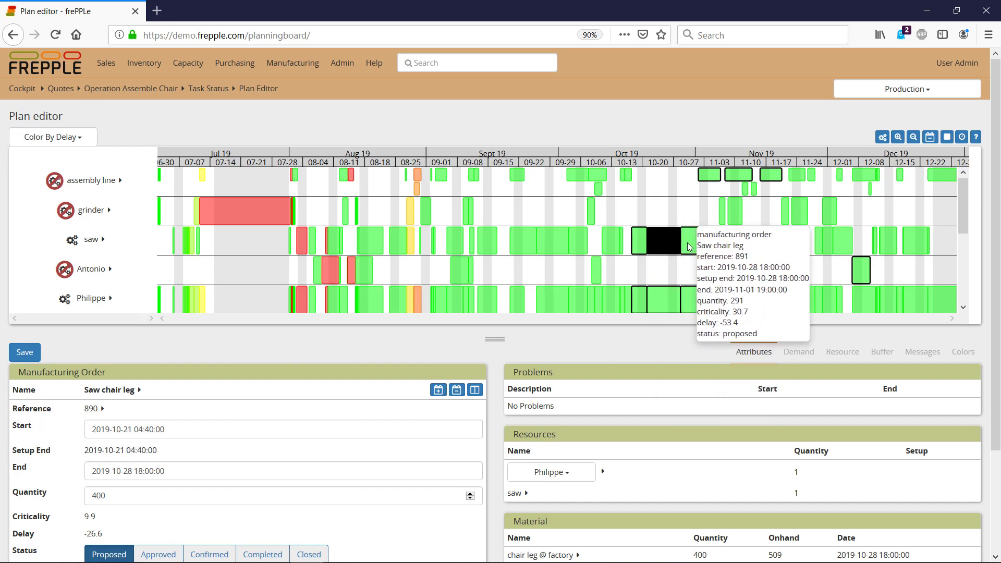
{"action": "mouse_move", "coordinate": [676, 281]}
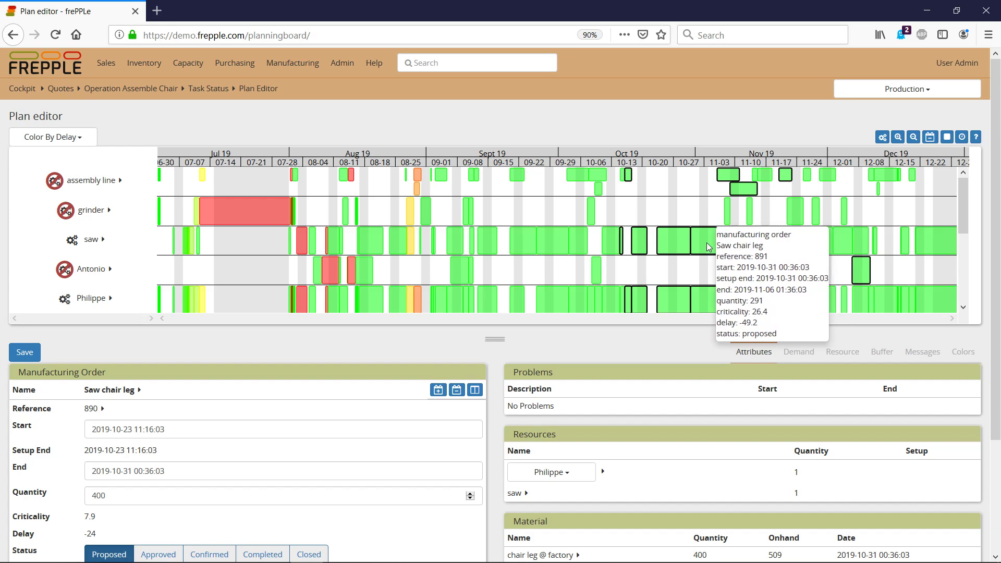
{"action": "mouse_move", "coordinate": [697, 247]}
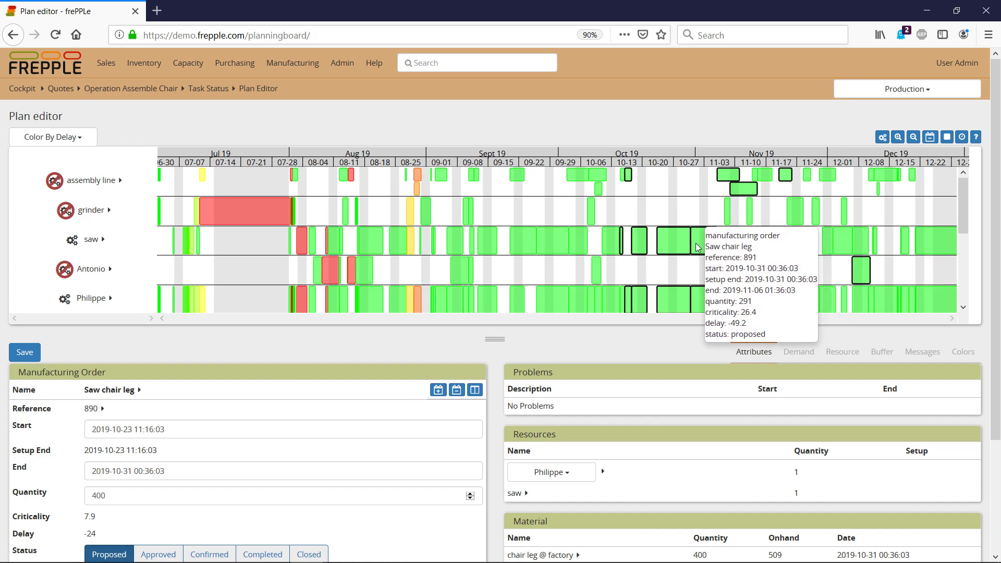
{"action": "mouse_move", "coordinate": [684, 248]}
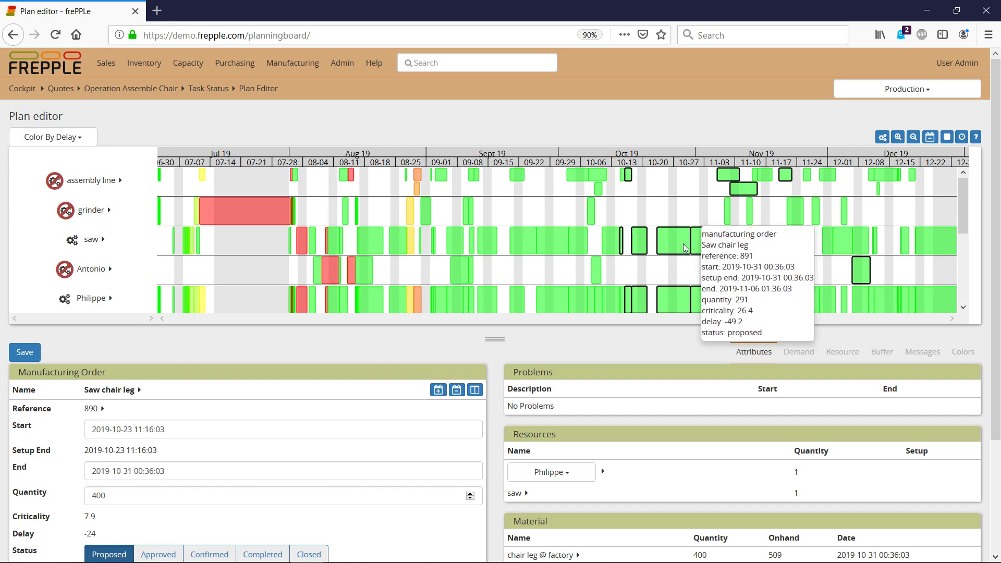
{"action": "mouse_move", "coordinate": [709, 248]}
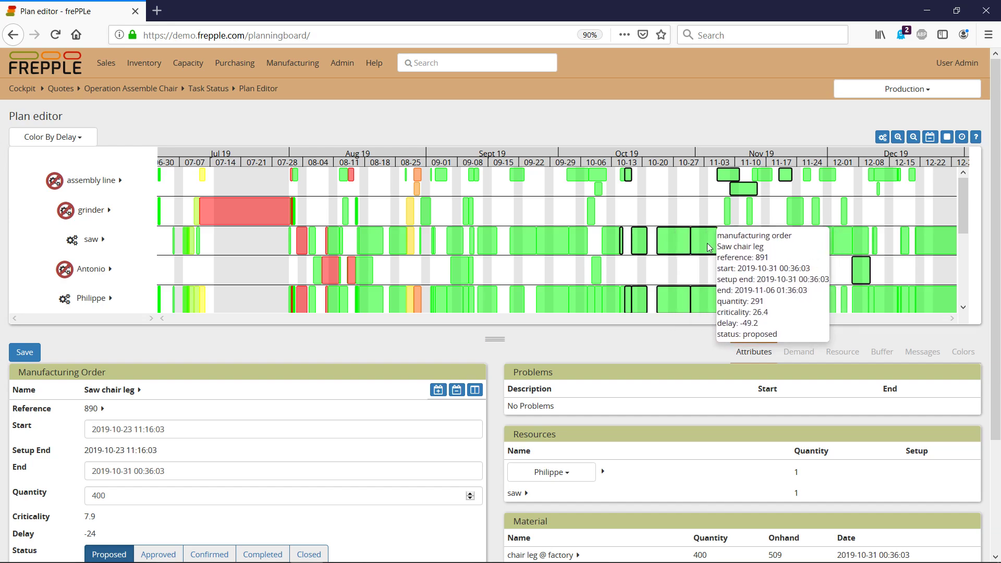
{"action": "mouse_move", "coordinate": [504, 351]}
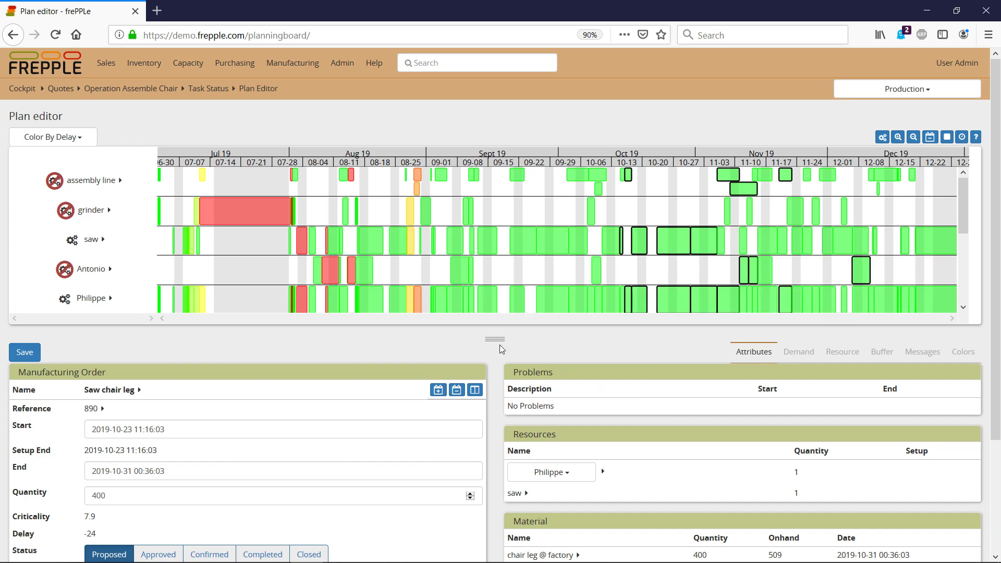
{"action": "mouse_move", "coordinate": [205, 382]}
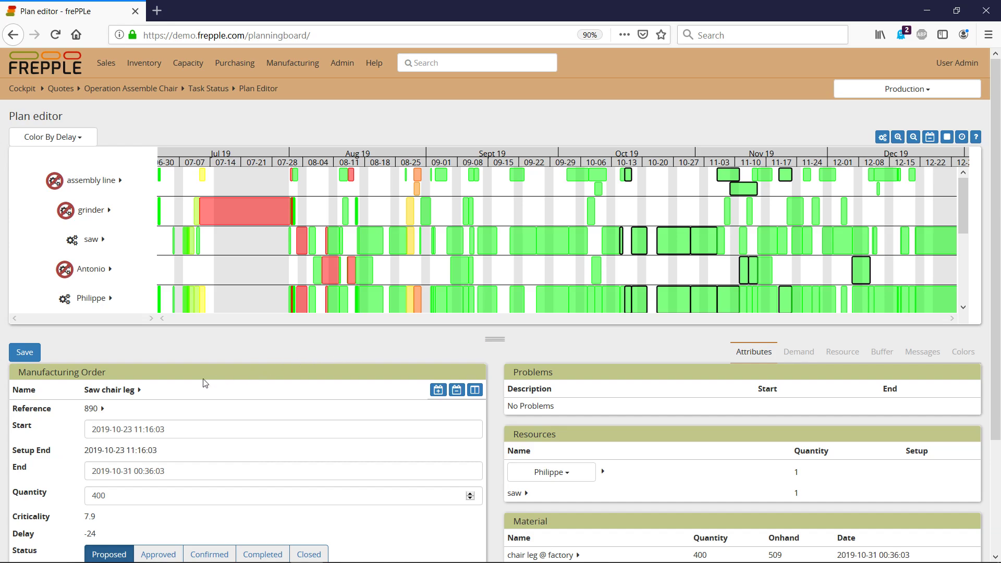
{"action": "mouse_move", "coordinate": [129, 389]}
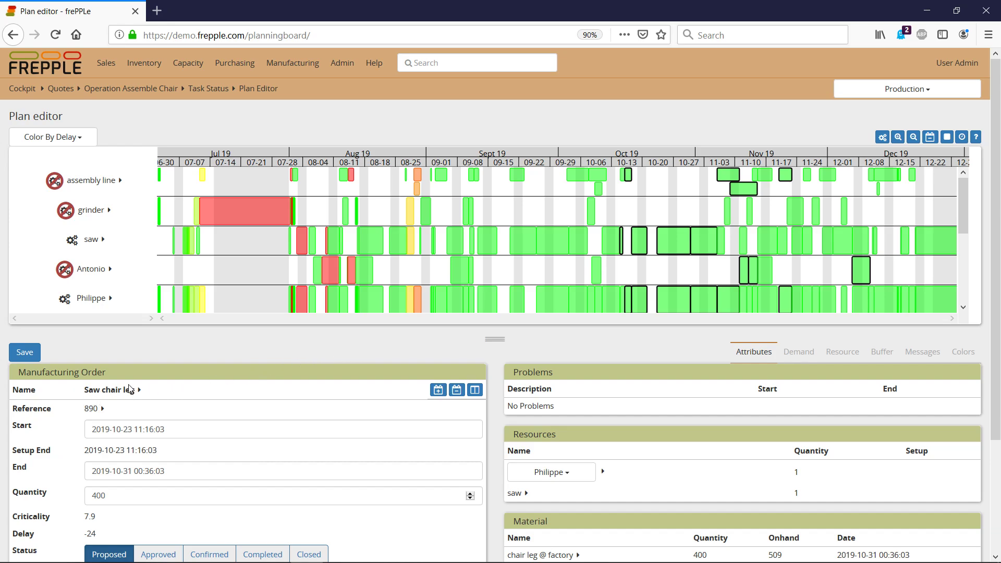
{"action": "mouse_move", "coordinate": [36, 391]}
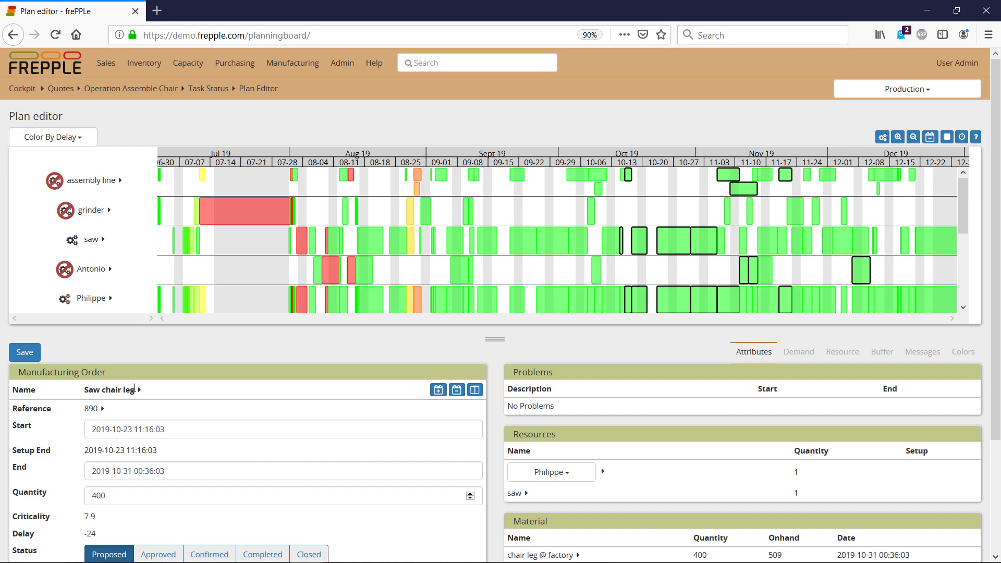
{"action": "mouse_move", "coordinate": [563, 248]}
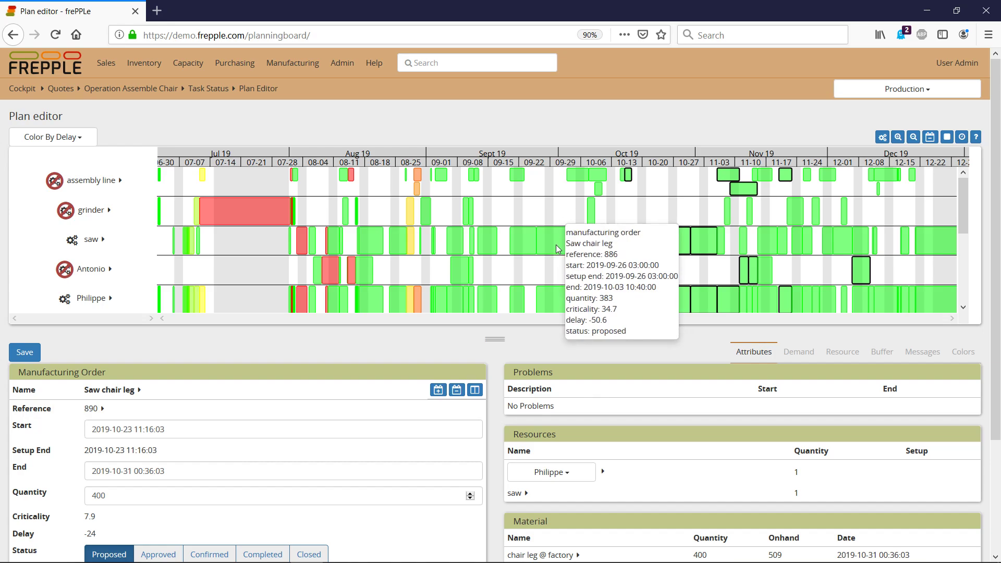
{"action": "mouse_move", "coordinate": [563, 304]}
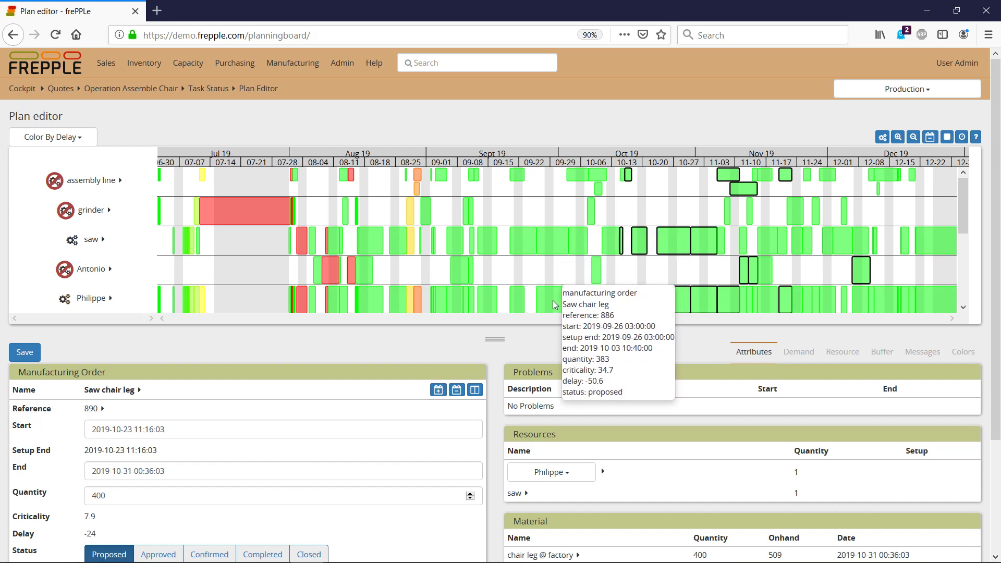
Load saw chair leg order 886 (quantity 383, delay -50.6) from Philippe's row and reveal Carl's row
{"action": "left_click", "coordinate": [552, 300]}
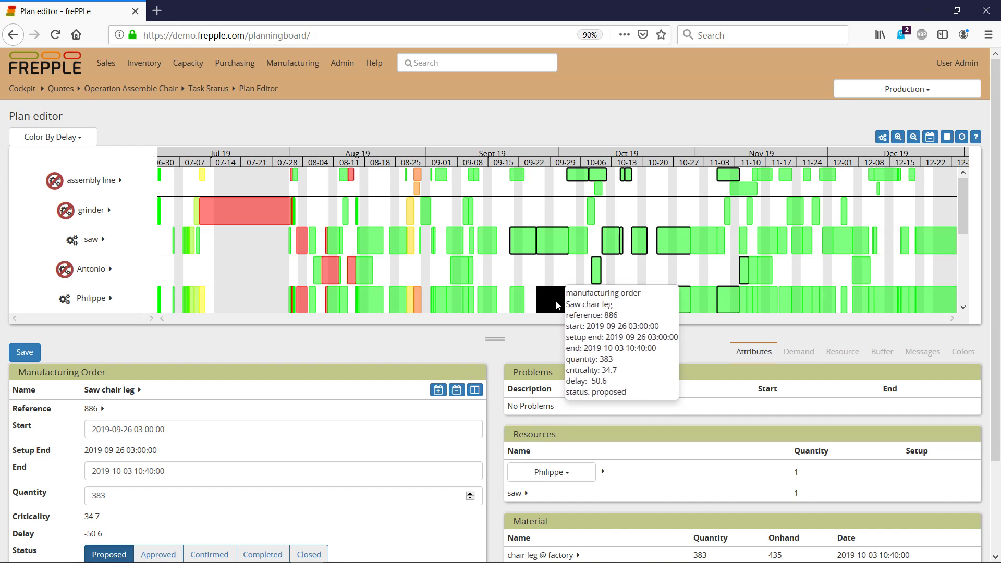
{"action": "mouse_move", "coordinate": [557, 362]}
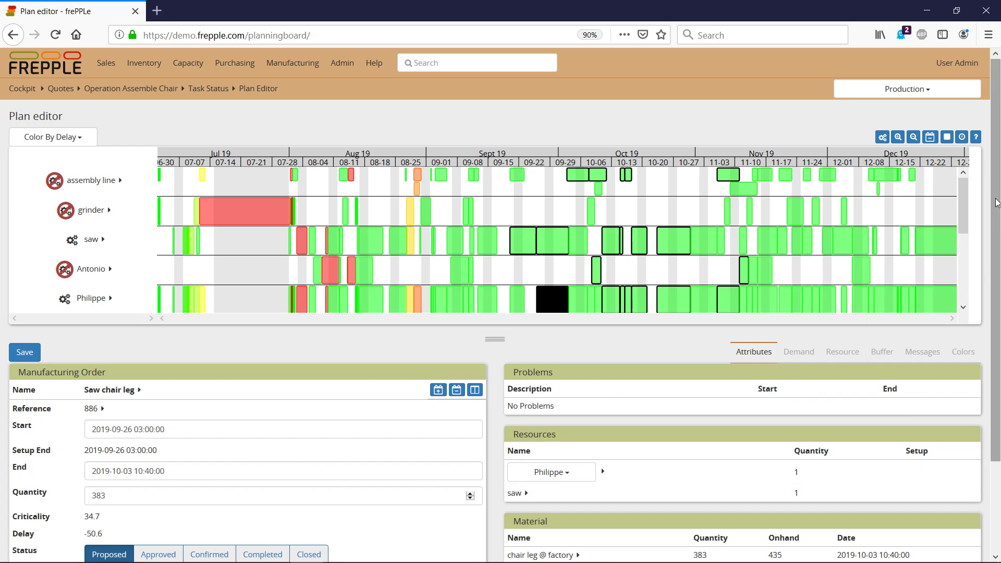
{"action": "scroll", "scroll_direction": "down", "scroll_amount": 3}
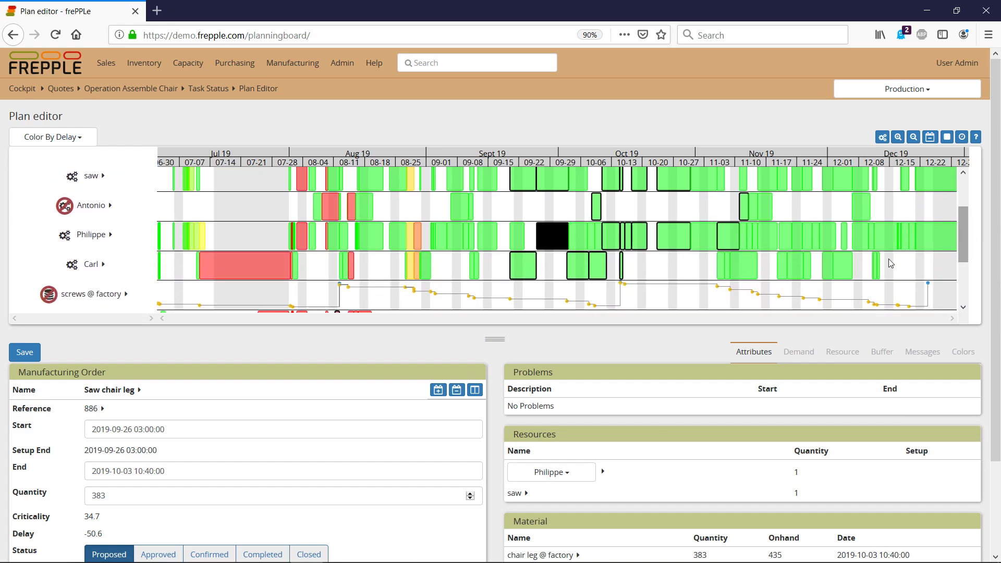
{"action": "mouse_move", "coordinate": [555, 286]}
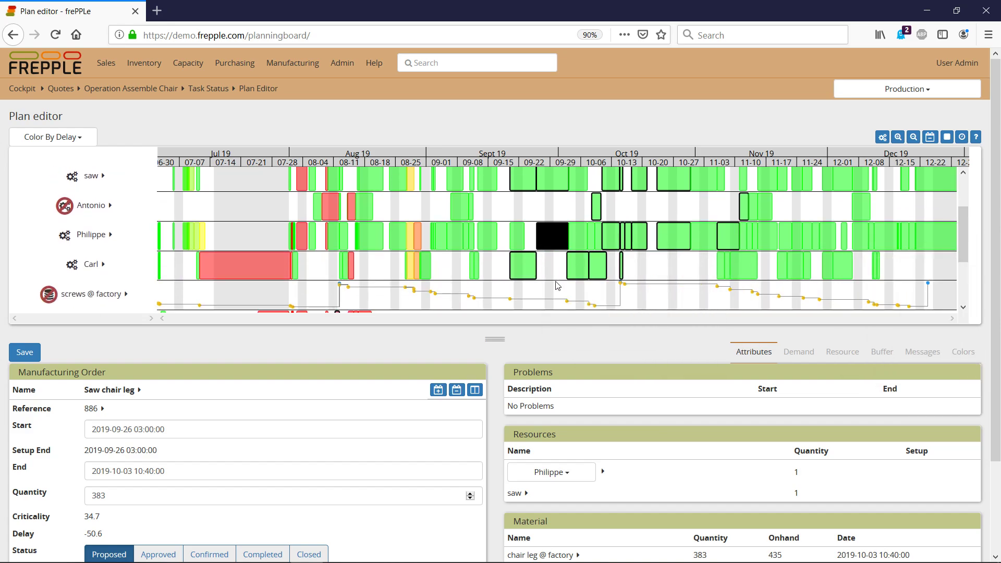
{"action": "mouse_move", "coordinate": [571, 351]}
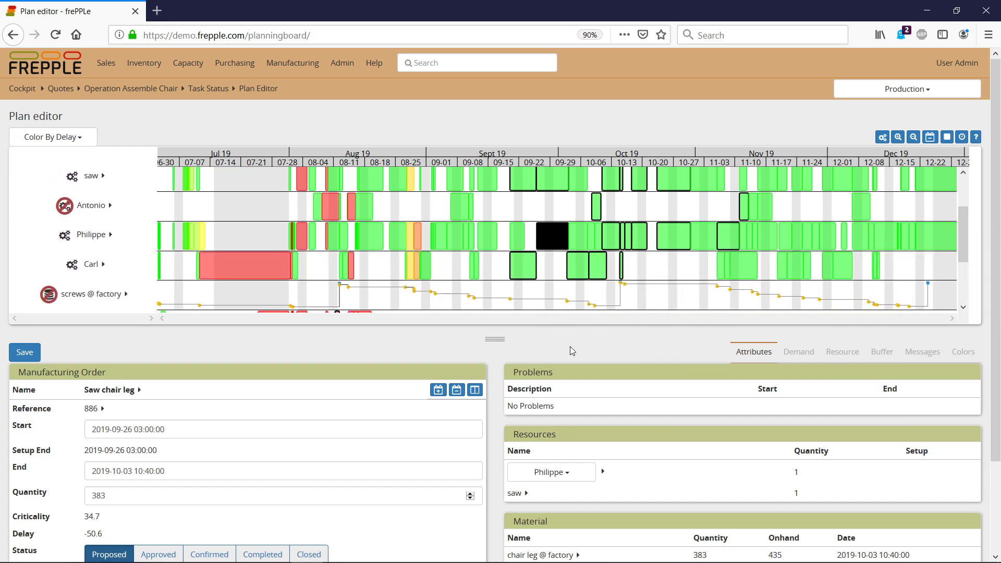
Reassign order 886 from Philippe to Carl in the Resources panel
{"action": "left_click", "coordinate": [549, 471]}
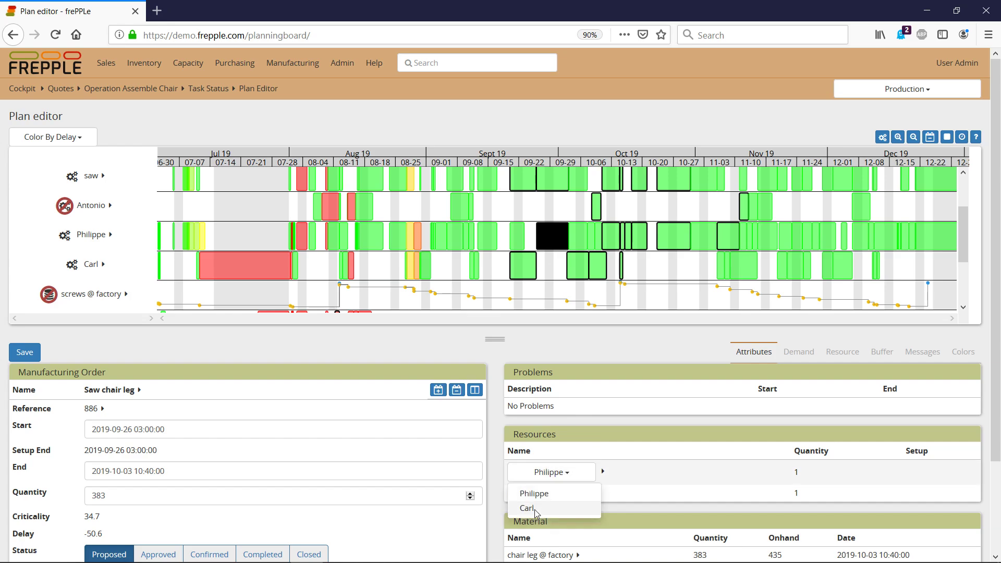
{"action": "left_click", "coordinate": [525, 507]}
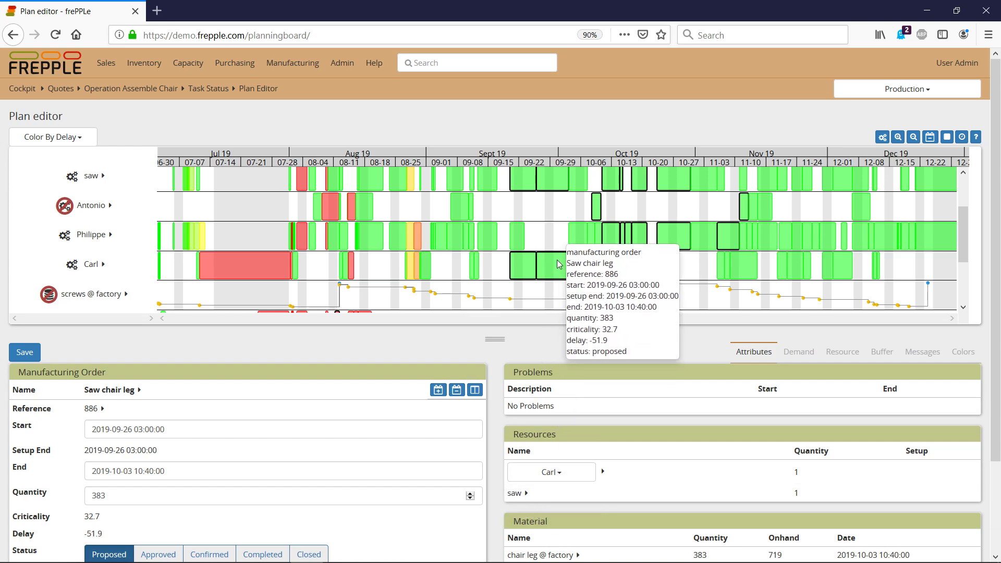
{"action": "mouse_move", "coordinate": [561, 240]}
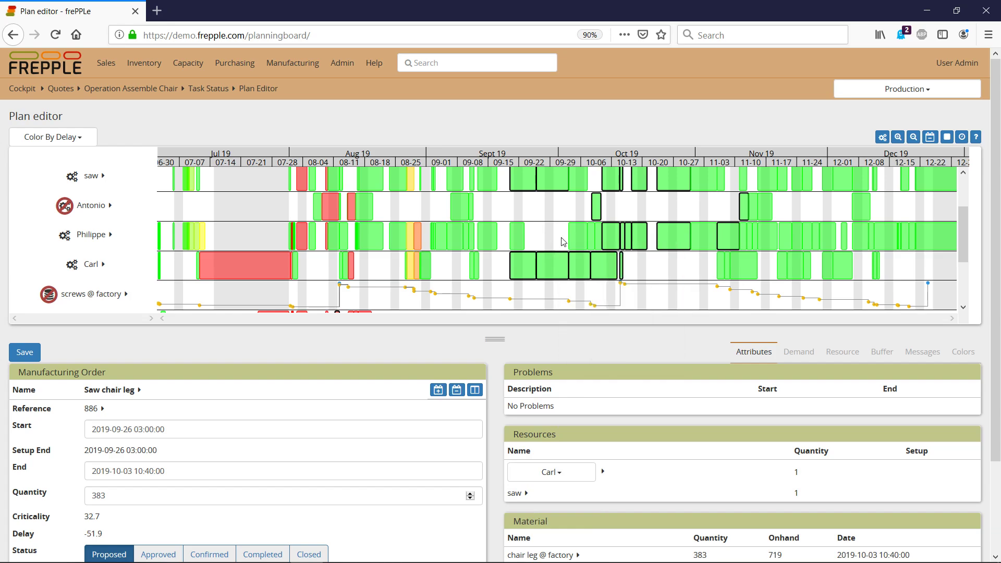
{"action": "mouse_move", "coordinate": [523, 267]}
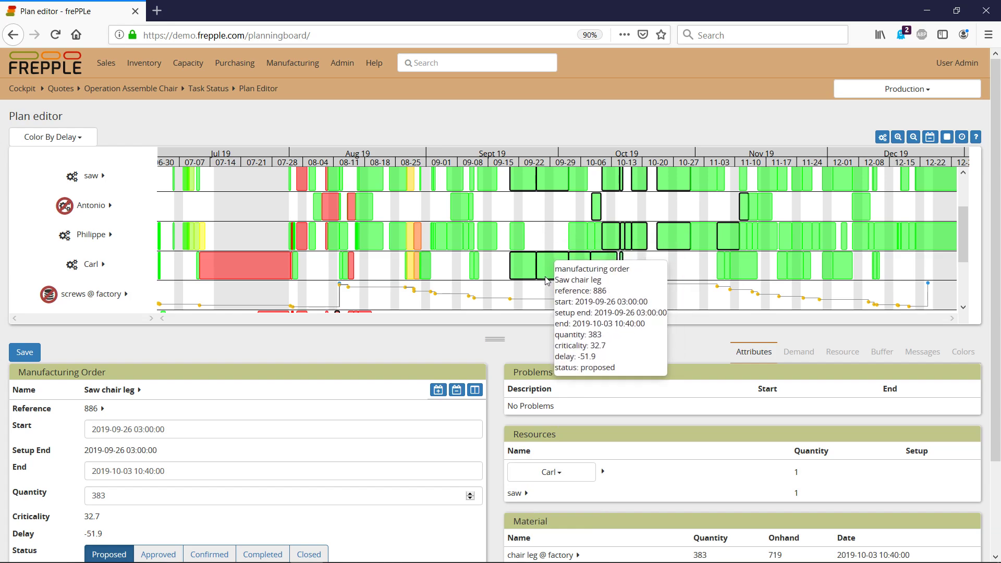
{"action": "mouse_move", "coordinate": [551, 336]}
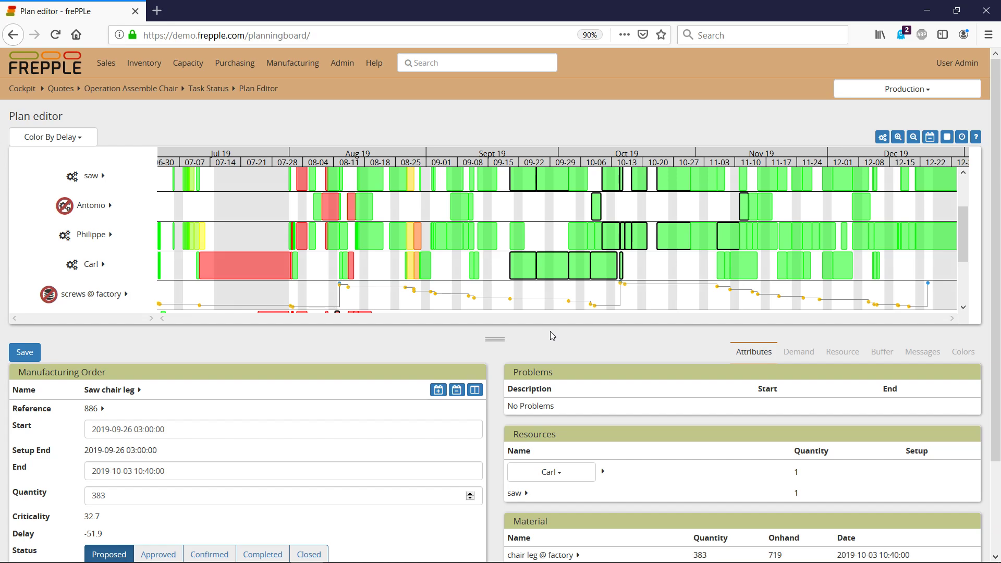
{"action": "mouse_move", "coordinate": [556, 339]}
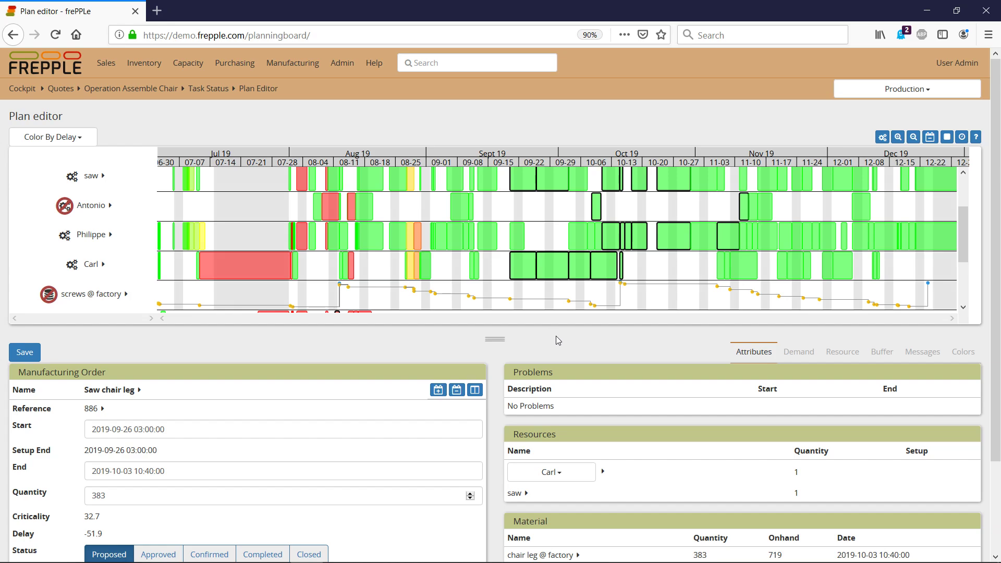